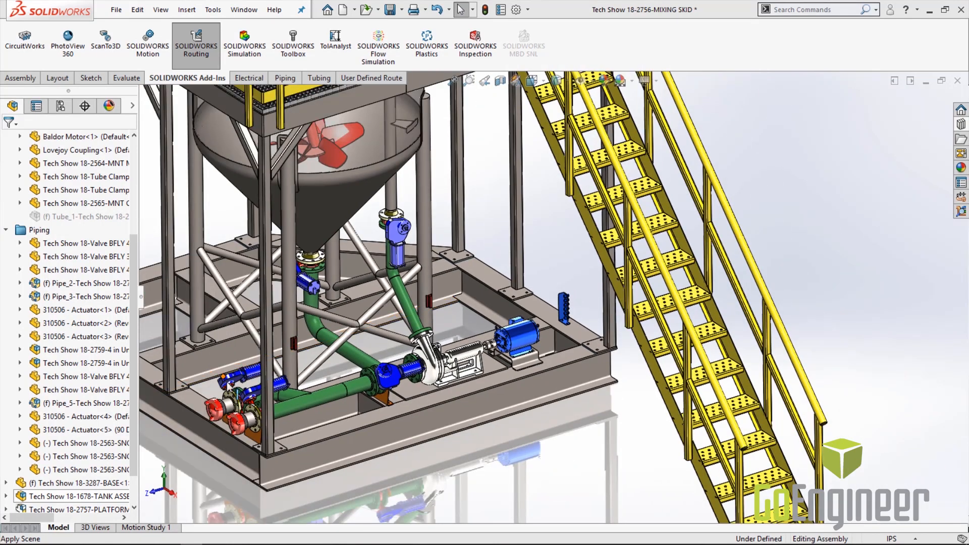
mouse_move(263, 393)
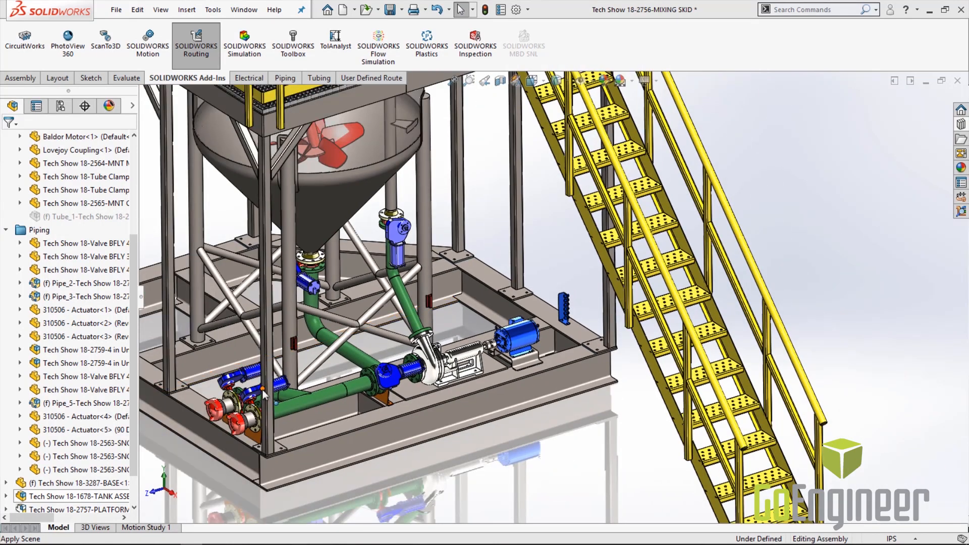
mouse_move(512, 473)
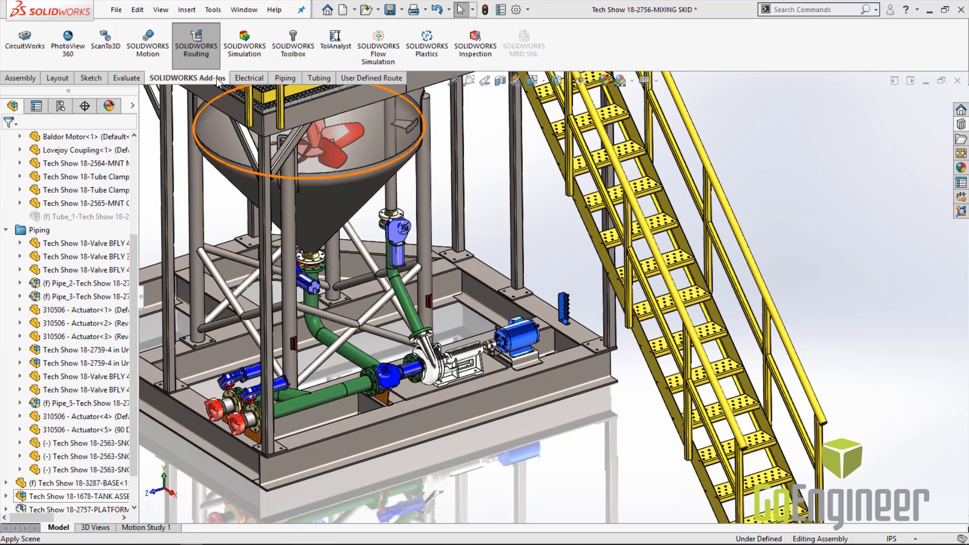
mouse_move(217, 84)
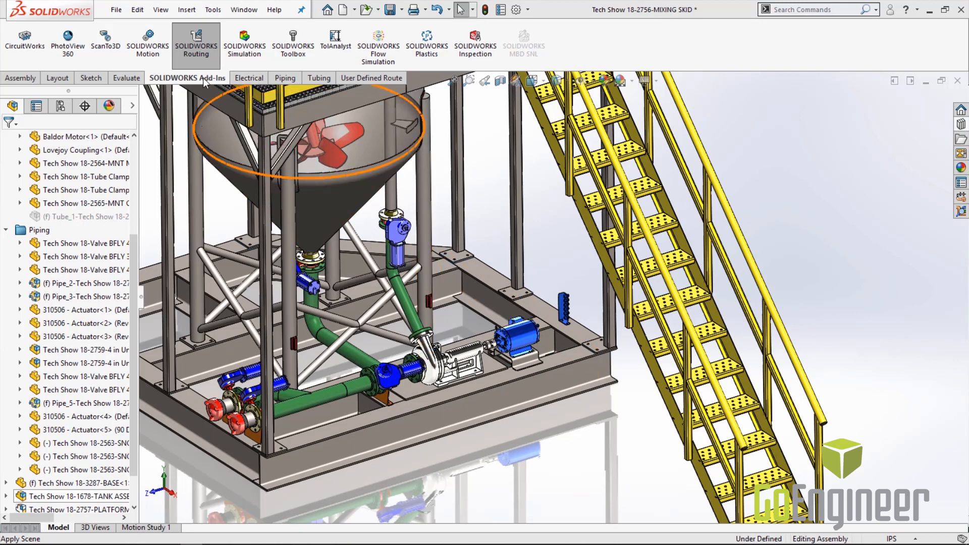
mouse_move(196, 45)
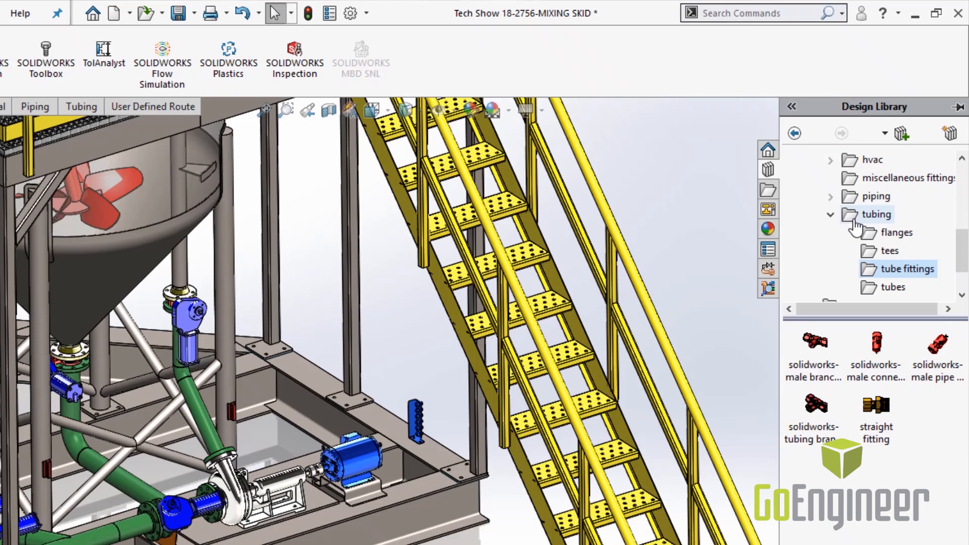
Step: Expand the tubing folder in the Design Library and show the tube fittings
click(830, 214)
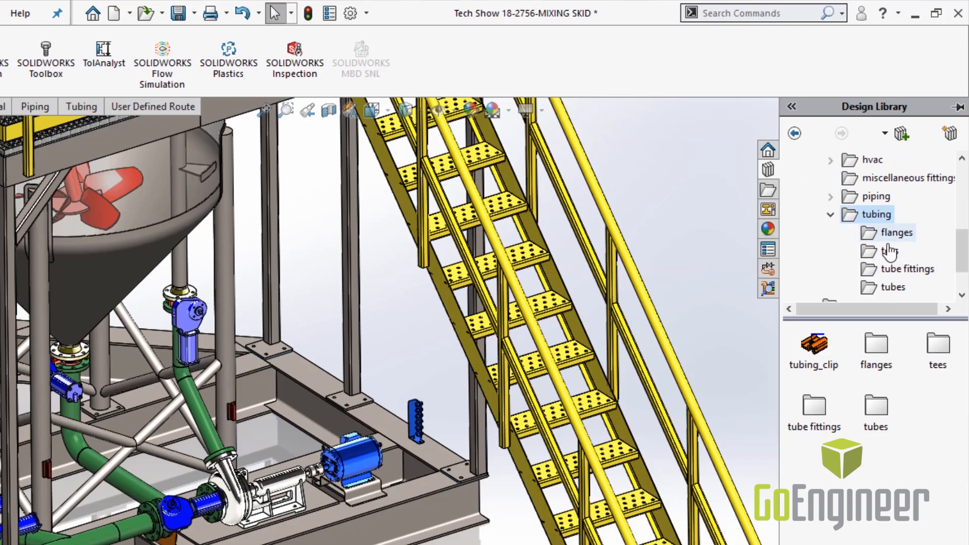
click(905, 254)
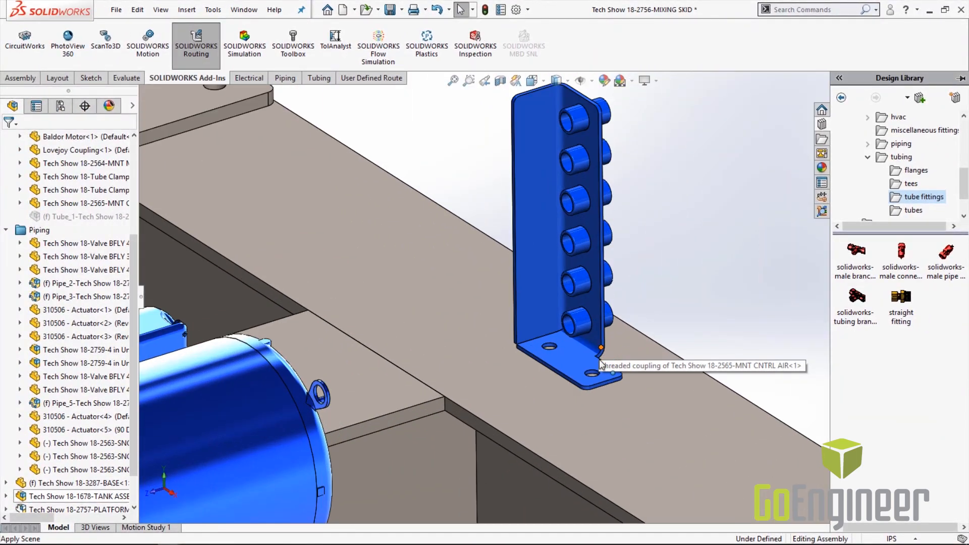
mouse_move(901, 297)
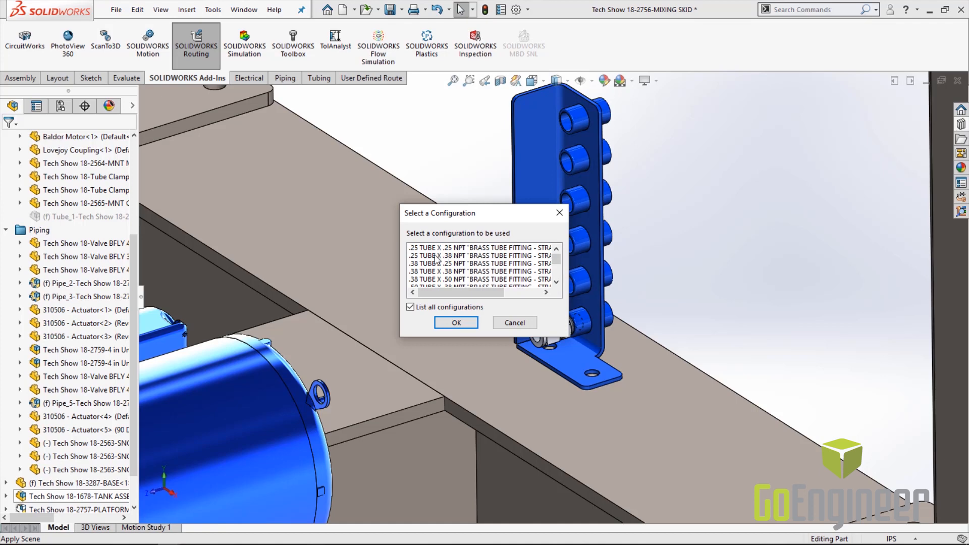
mouse_move(460, 262)
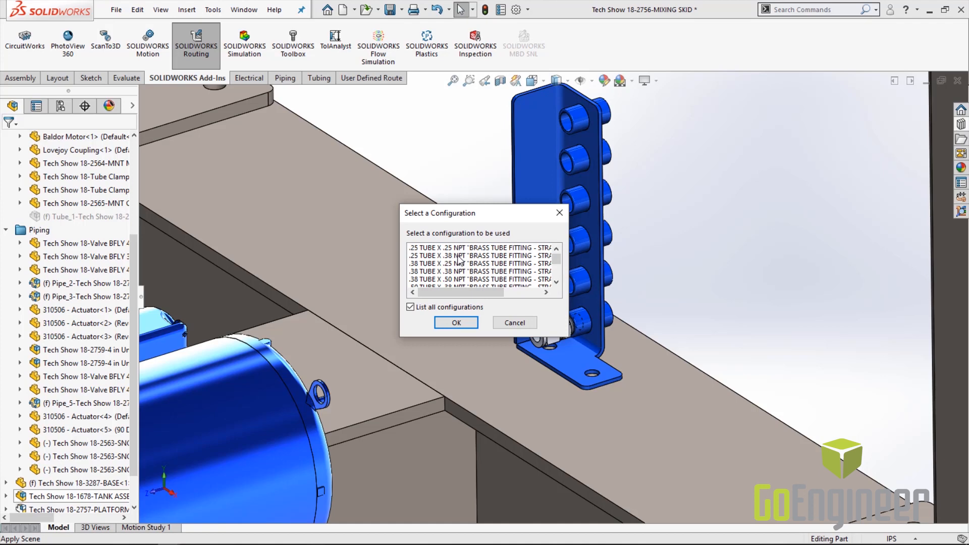
Step: Place the .25 TUBE X .38 NPT straight fitting on the manifold's bottom port
click(482, 255)
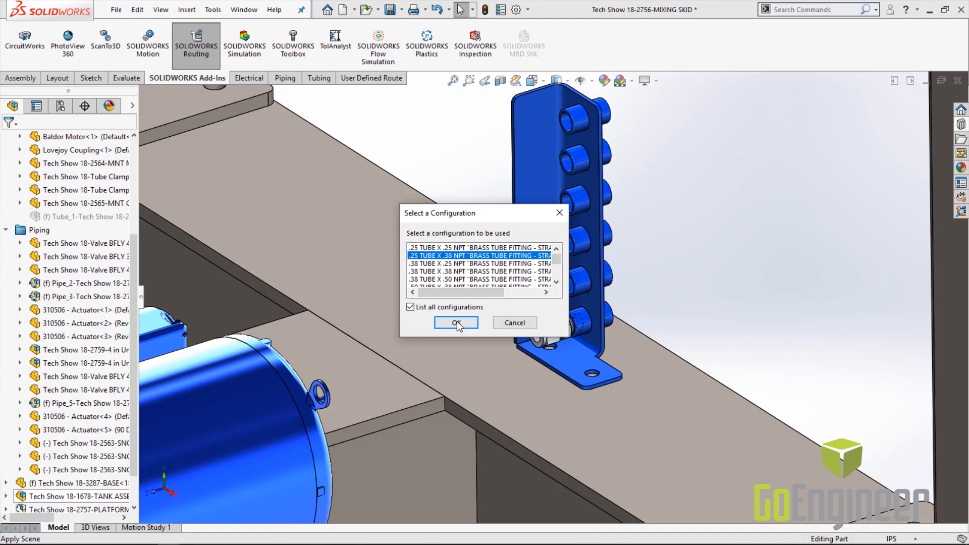
click(455, 321)
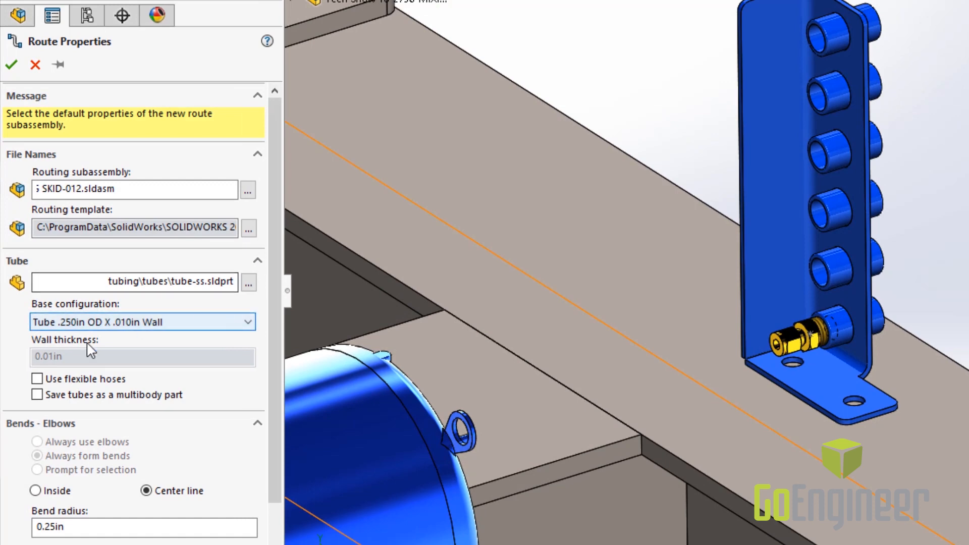
Step: Set the route to use flexible hoses with bend radius 4 and accept
click(36, 378)
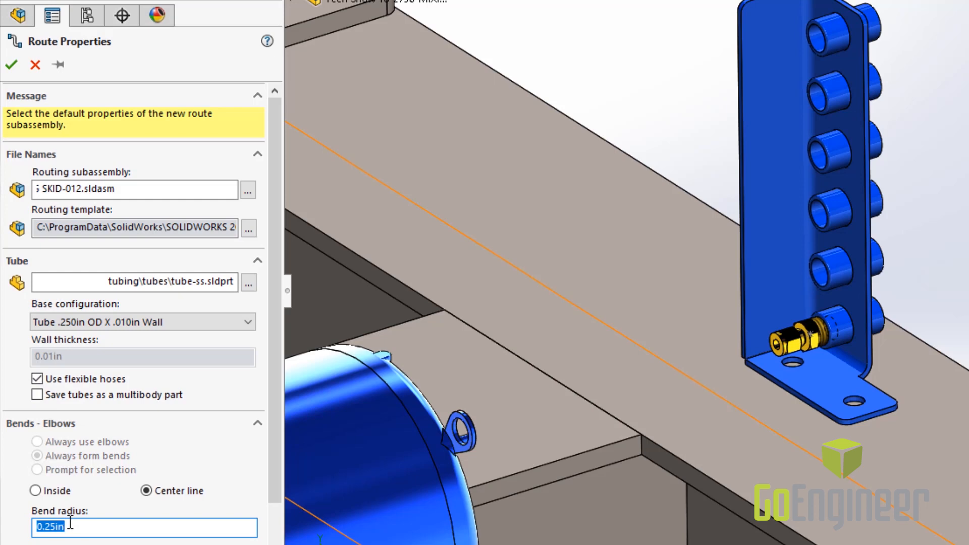
text(4)
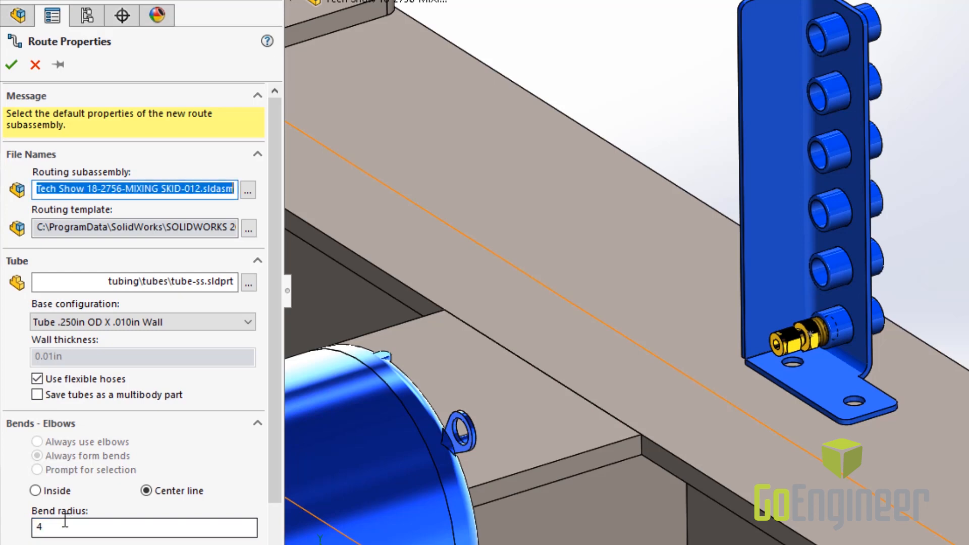
click(11, 64)
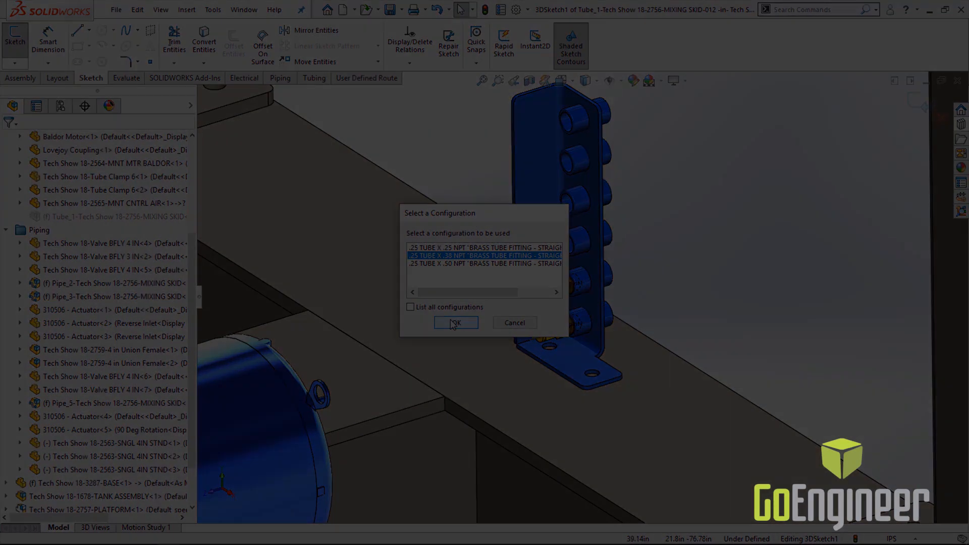
Step: Place .25 TUBE X .38 NPT brass fittings on both actuator ports
click(455, 322)
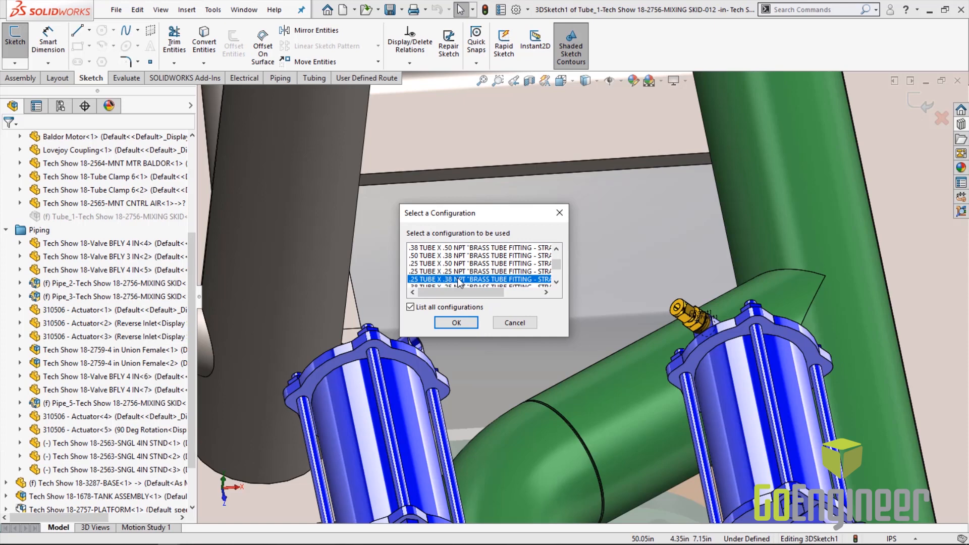
click(455, 322)
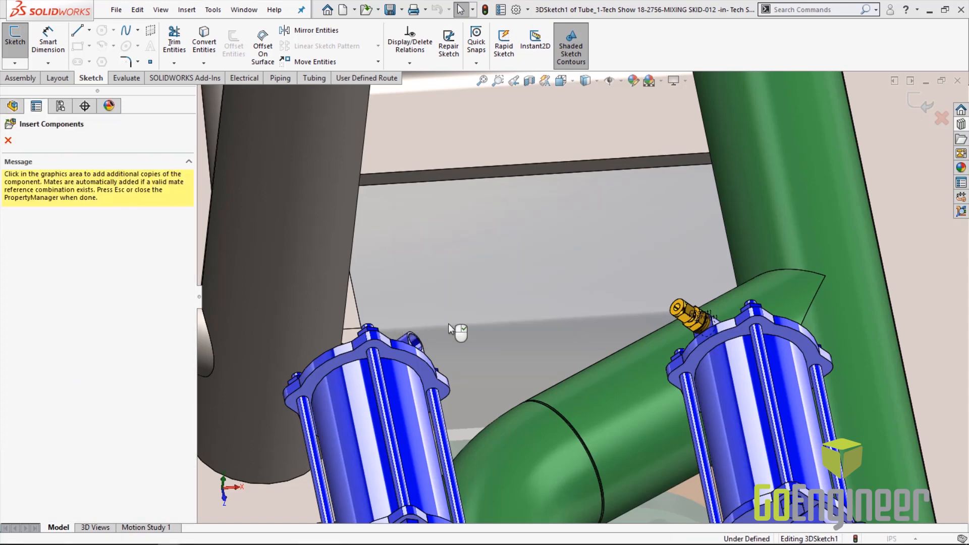
mouse_move(572, 248)
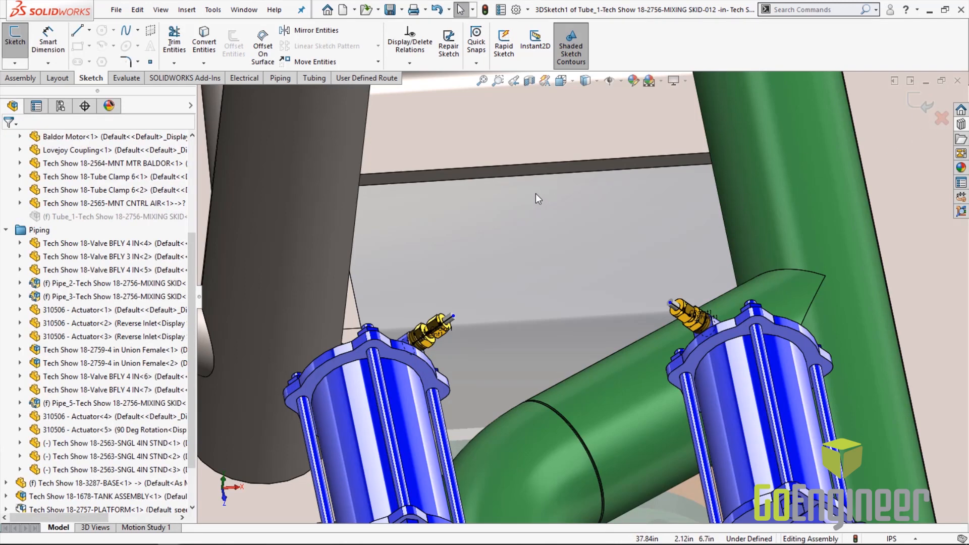
Step: Auto Route a flexible tube from the actuator fitting through the tube clamps
click(314, 77)
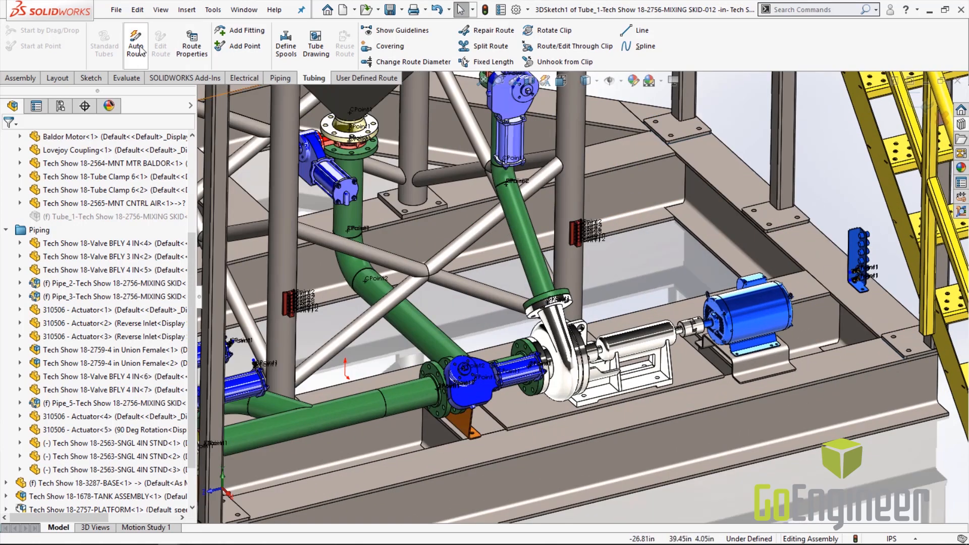
click(135, 44)
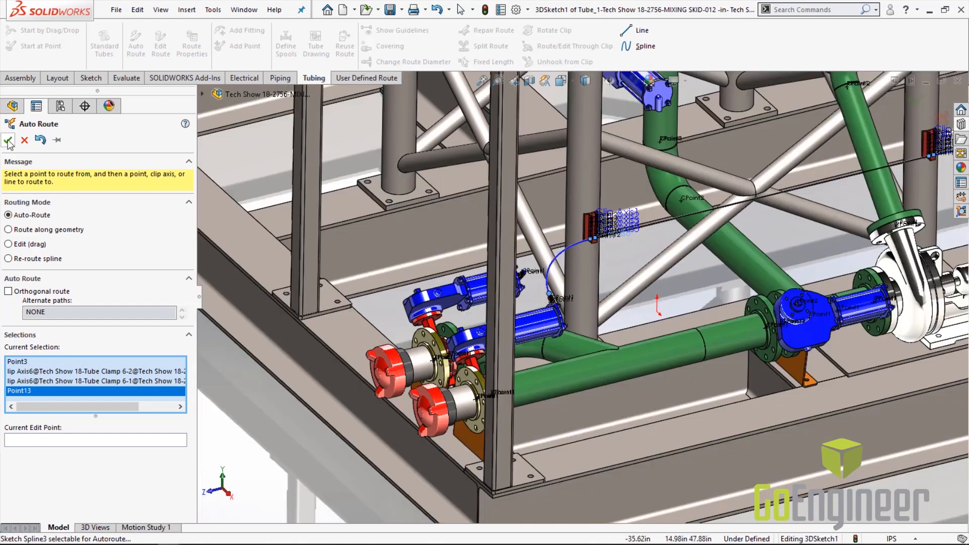
click(8, 141)
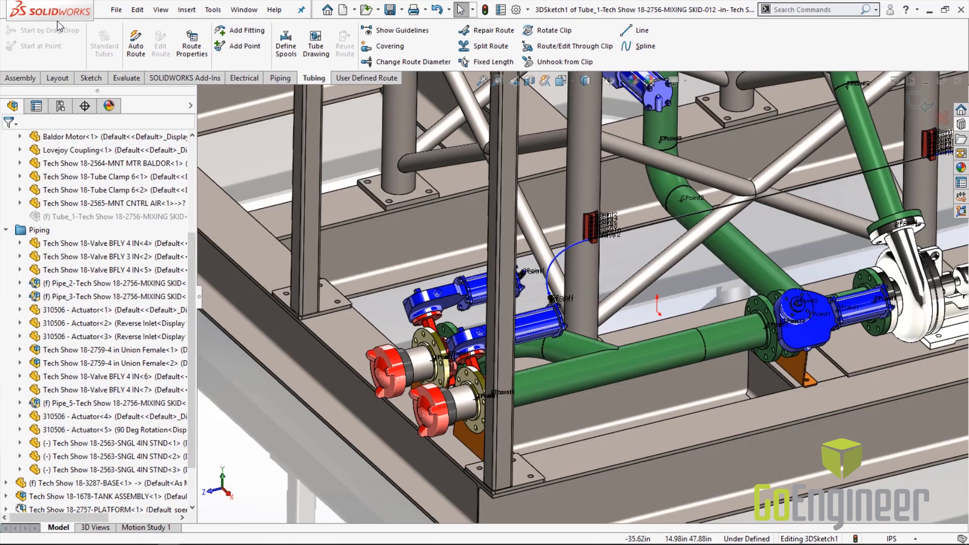
Step: Auto Route tubes from the remaining actuator fittings to the manifold
click(135, 43)
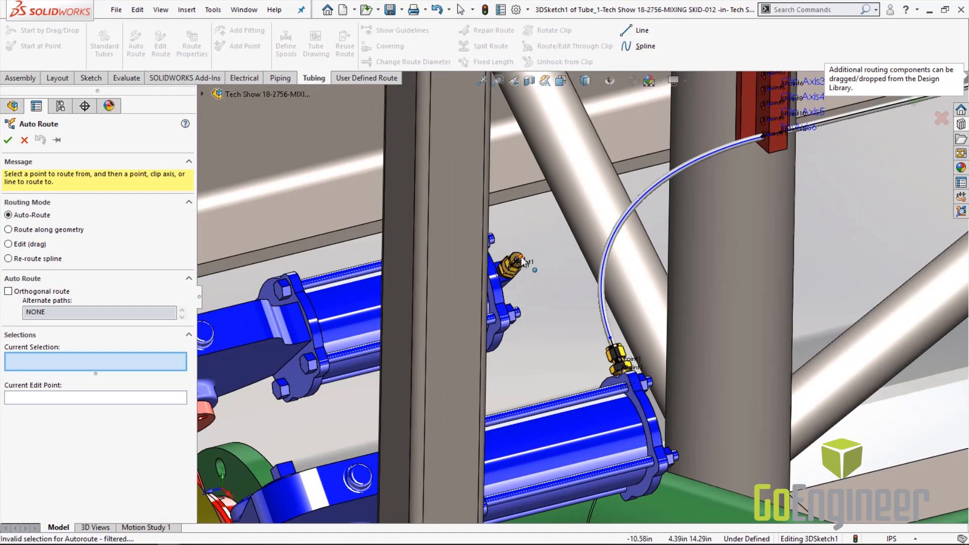
click(521, 256)
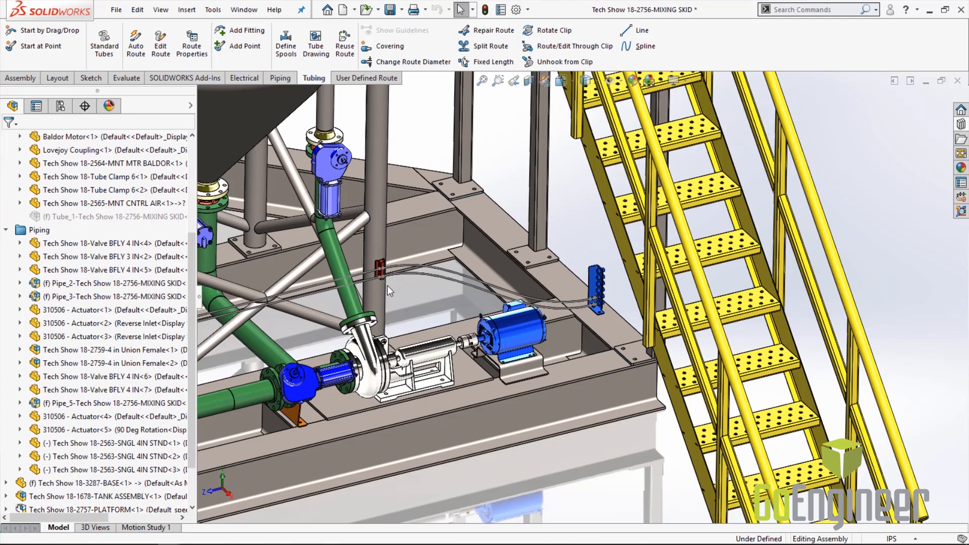
mouse_move(390, 292)
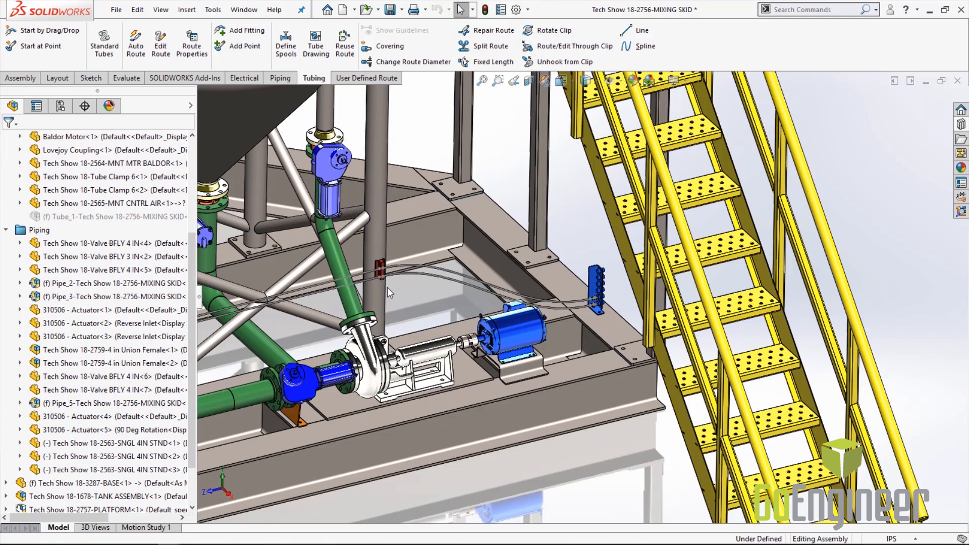
mouse_move(952, 204)
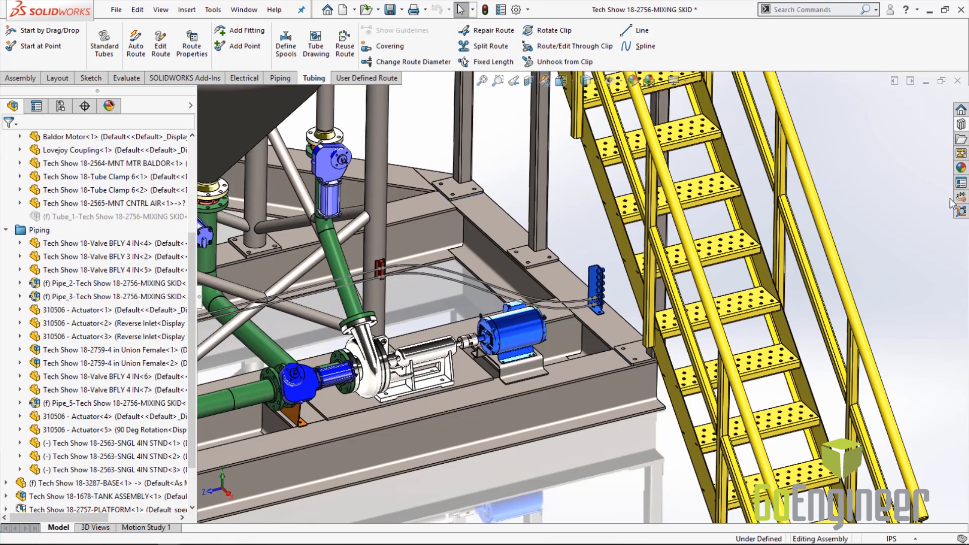
Step: Open the Appearances, Scenes, and Decals pane to reach the Rubber appearances
click(961, 167)
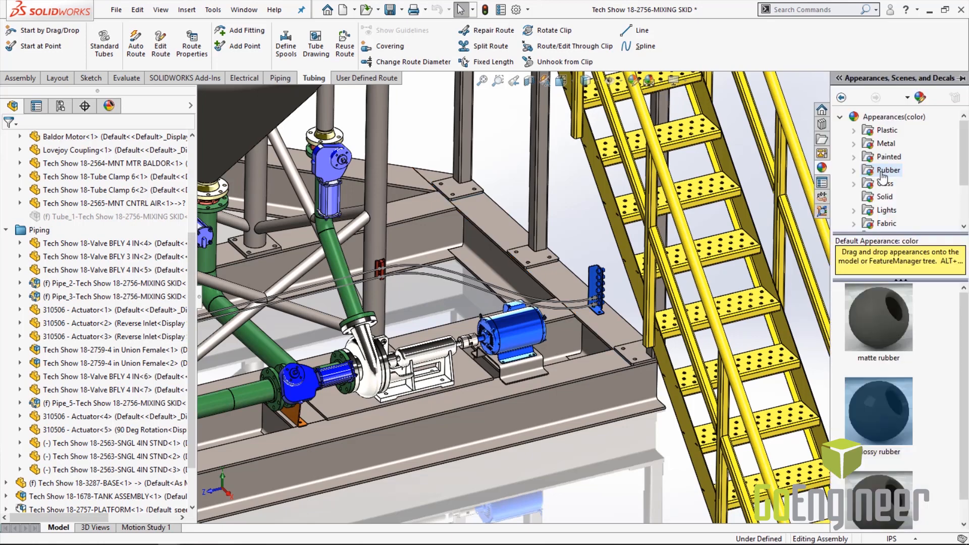